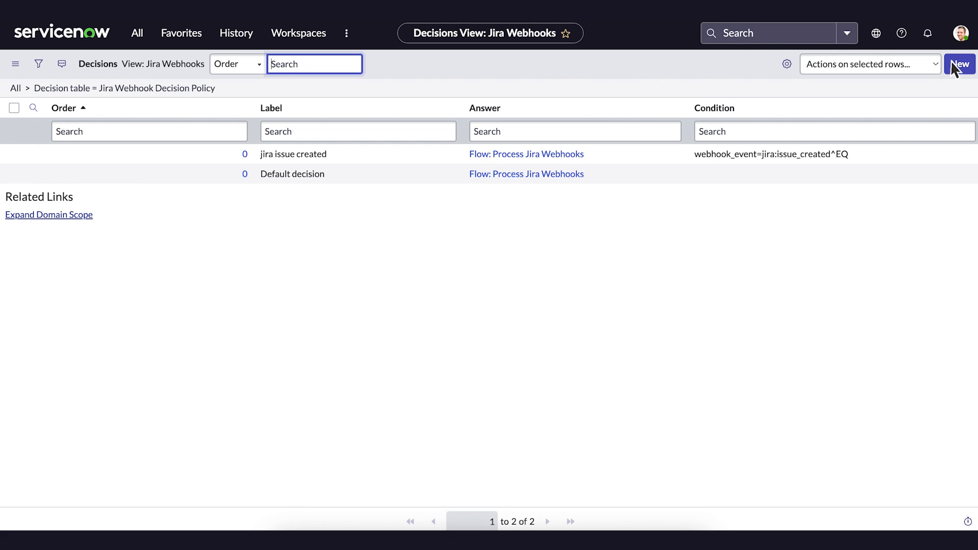
Step: Enter 'Jira Registry' as both the name and description of the new webhook registry
left_click(959, 63)
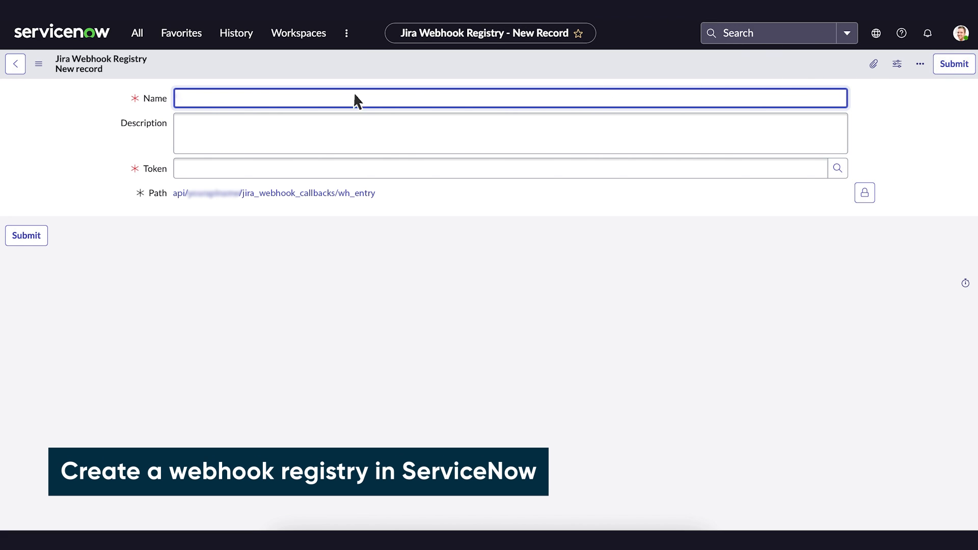
type("Jira Registry")
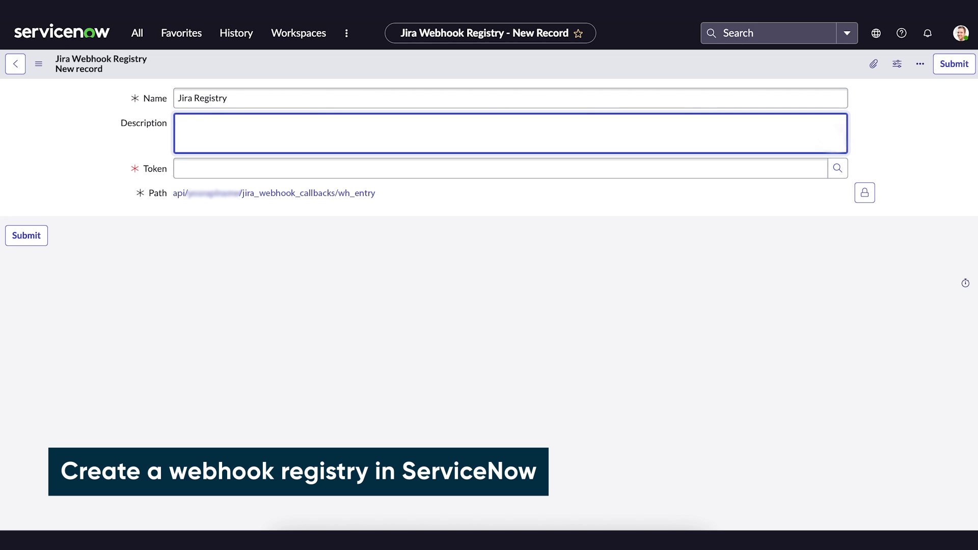
type("Jira Registry")
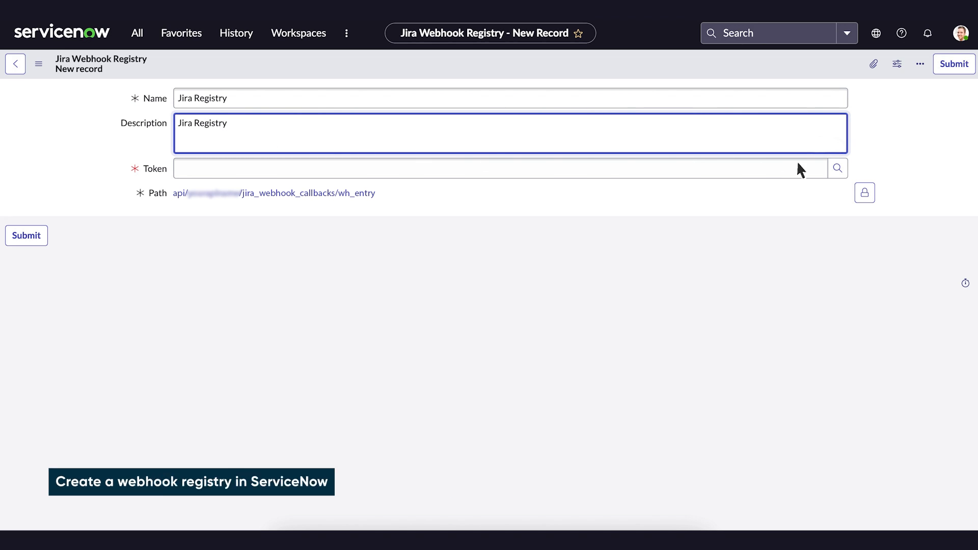
Step: Create token verification 'Jira Webhook Token' with a secret value and submit it
left_click(838, 168)
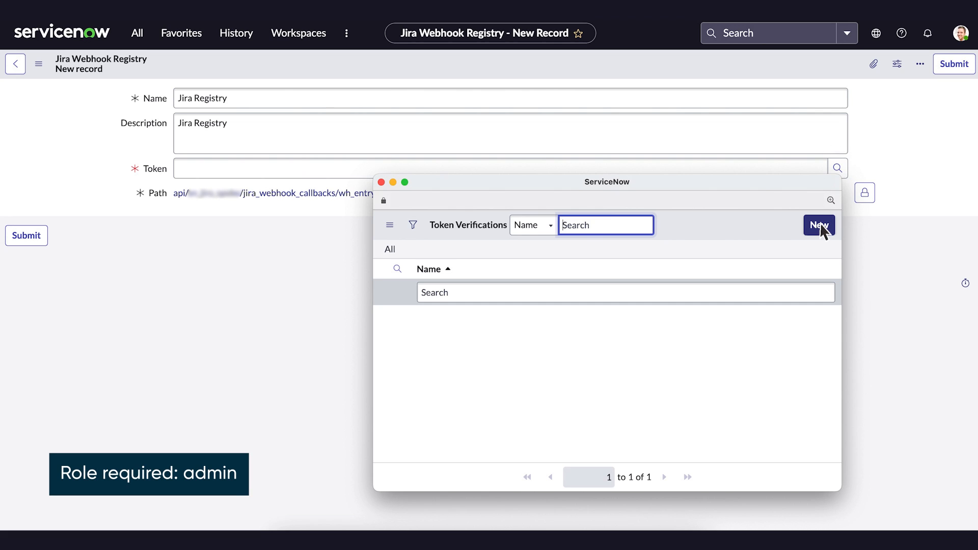
left_click(819, 225)
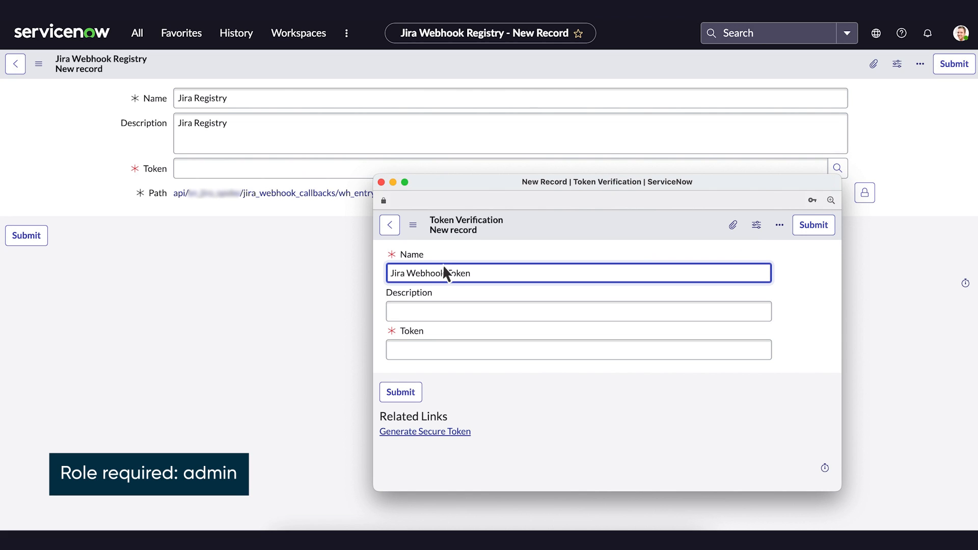
type("Jira Webhook Token")
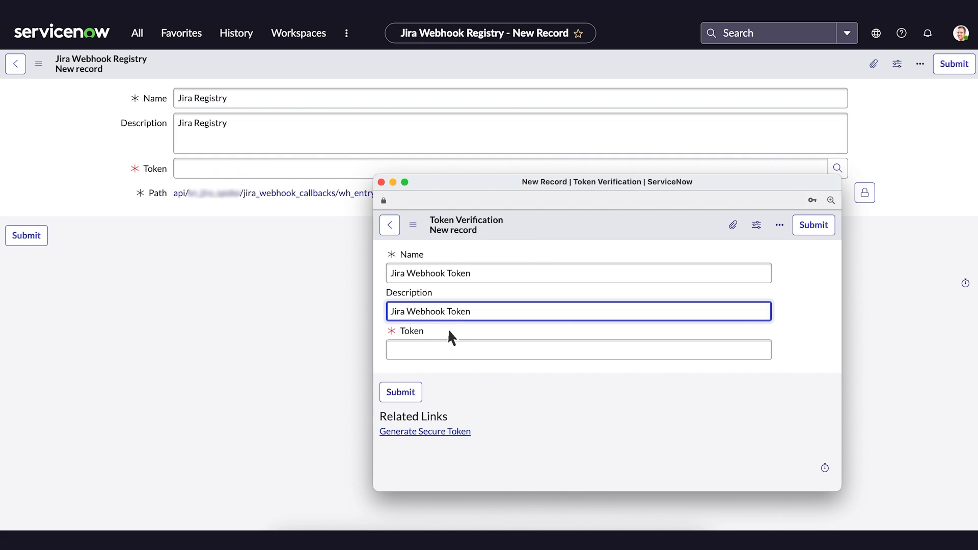
type("••••••••")
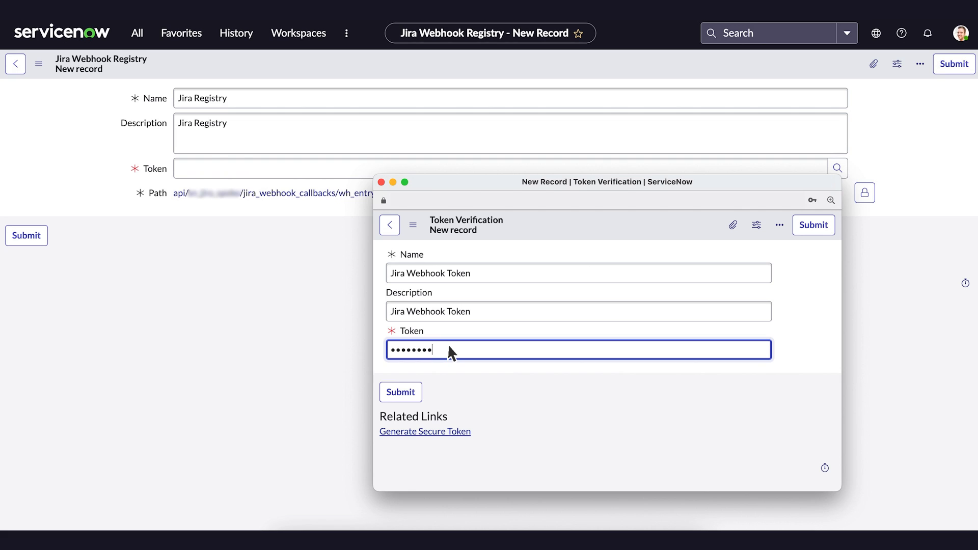
left_click(401, 391)
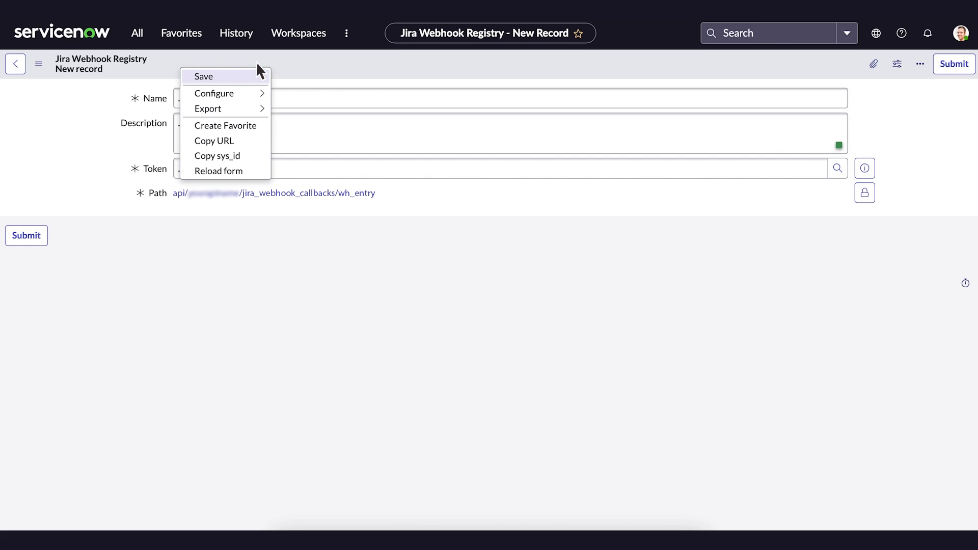
Step: Save the Jira Registry record from the form header's context menu
left_click(204, 76)
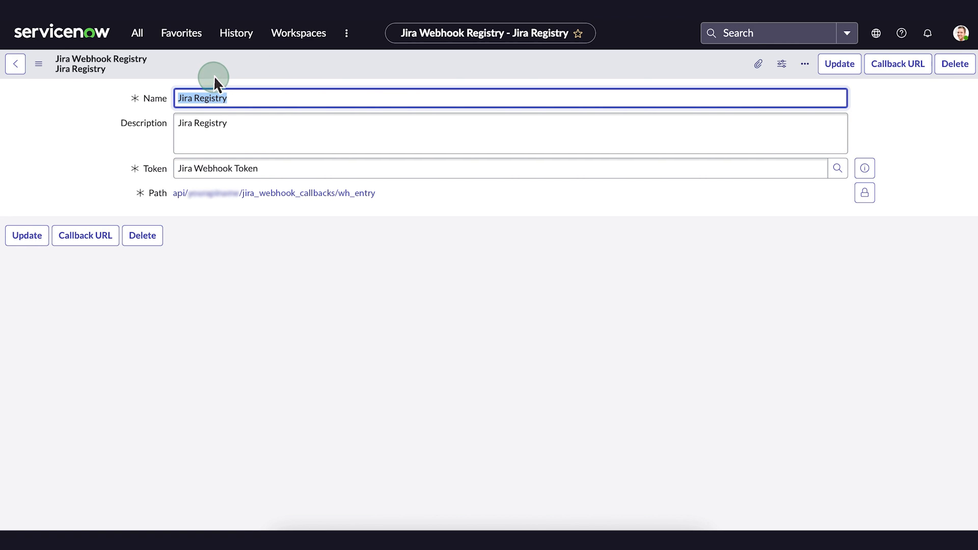
left_click(85, 236)
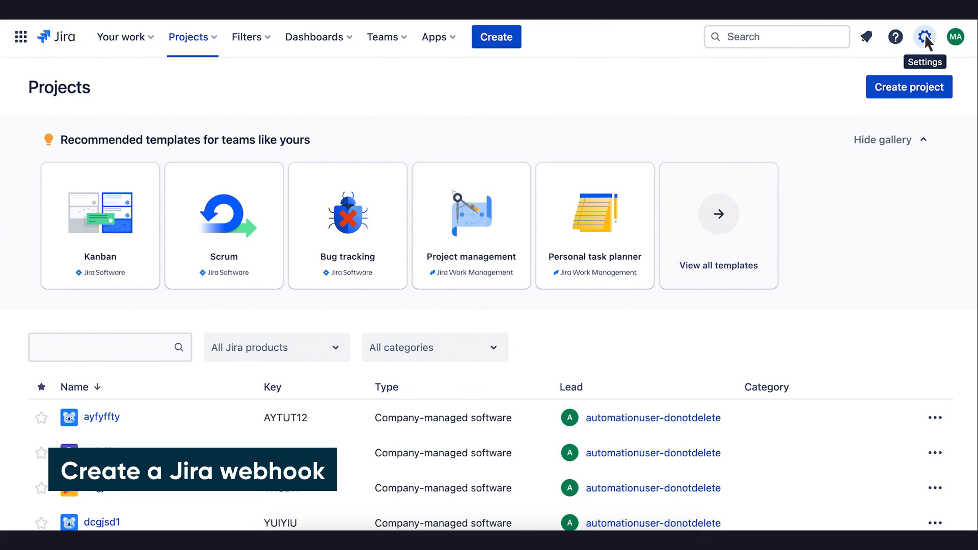
Step: Go to Jira's System administration via the settings gear to reach WebHooks
left_click(925, 36)
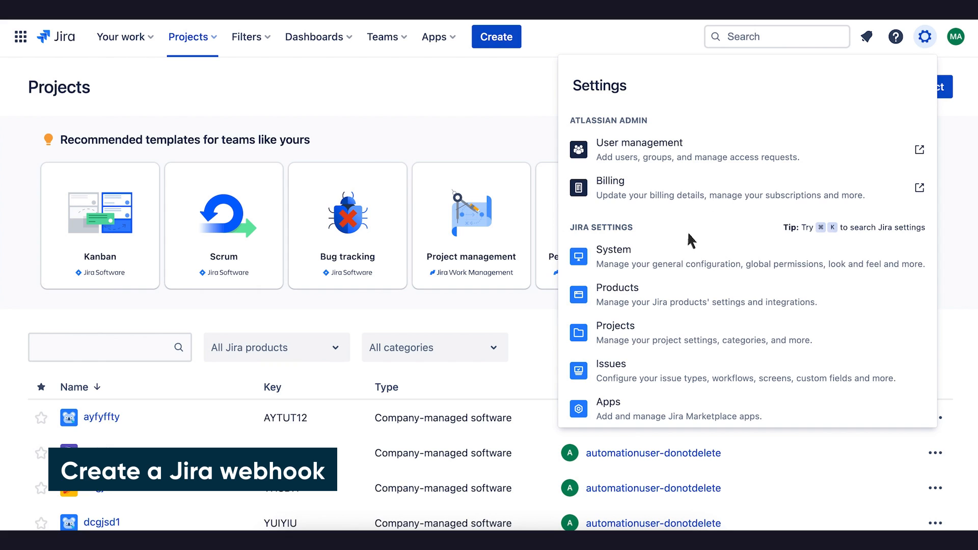
left_click(613, 250)
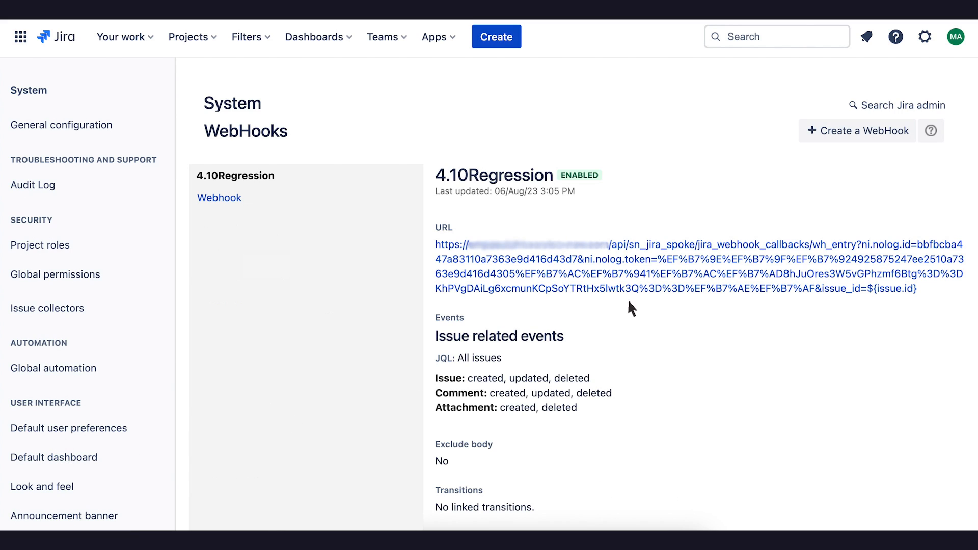
Step: Create a webhook named 'SN Webook' using the ServiceNow callback URL, then scroll to Events
left_click(857, 130)
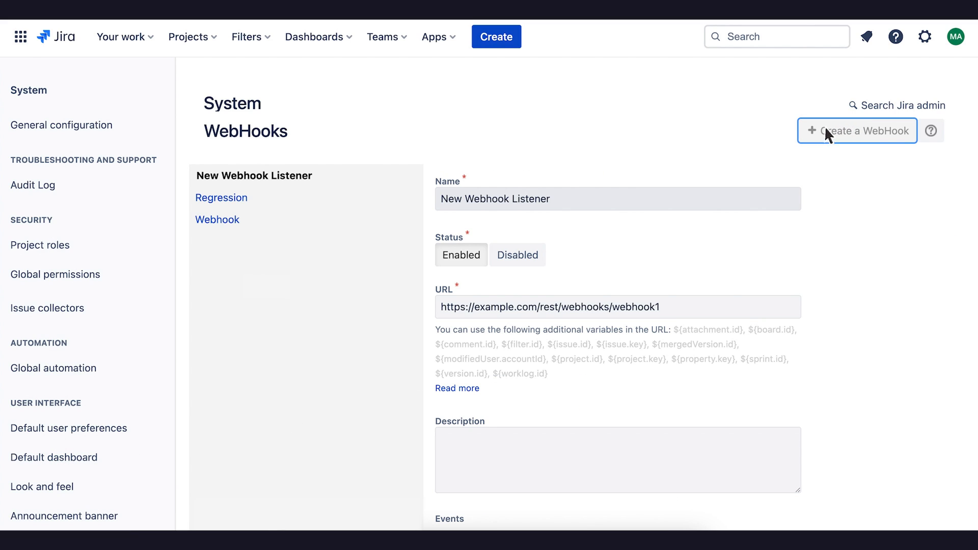
left_click(617, 198)
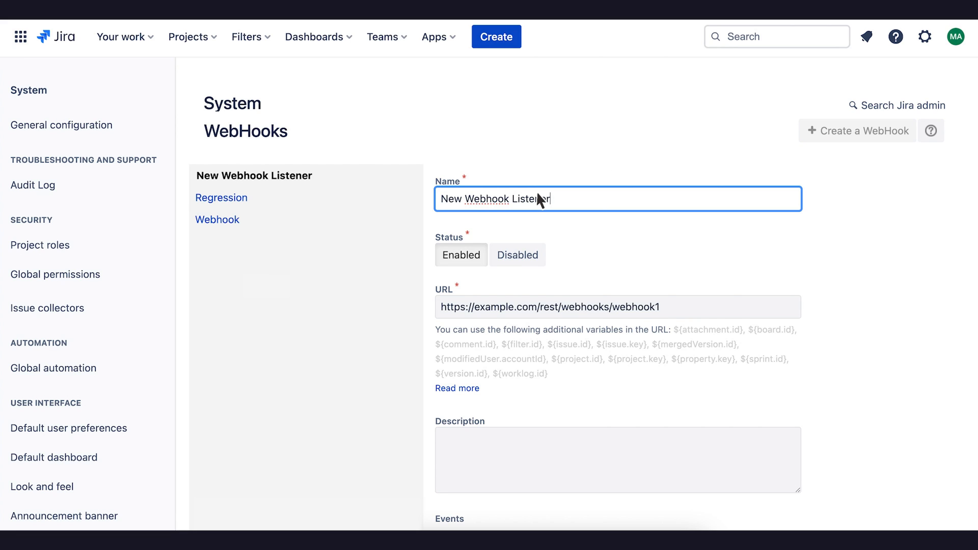
type("SN Webook")
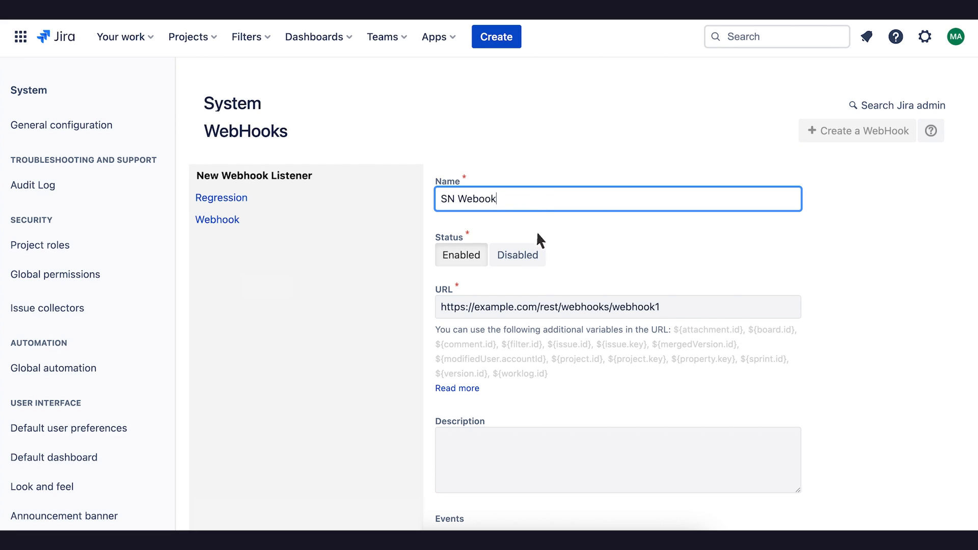
left_click(617, 306)
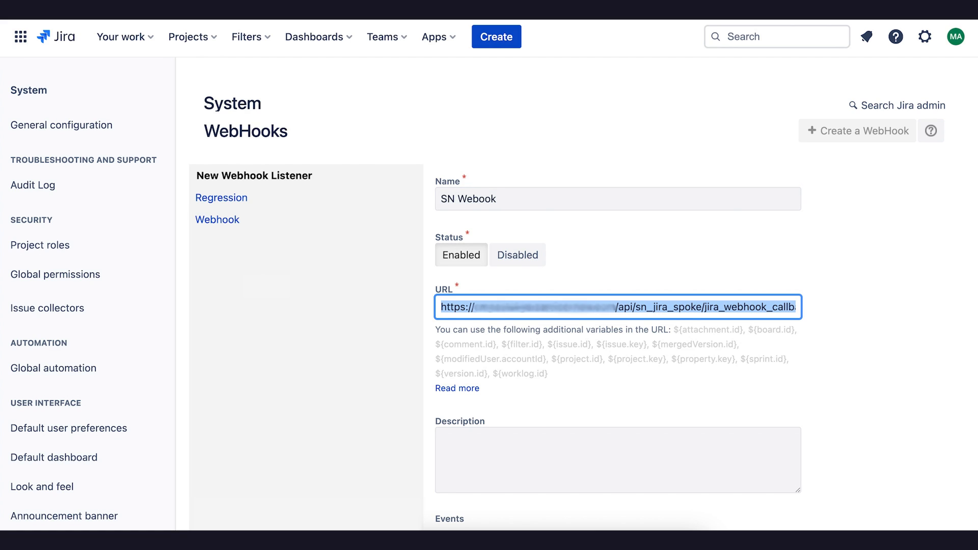
scroll("down", 3)
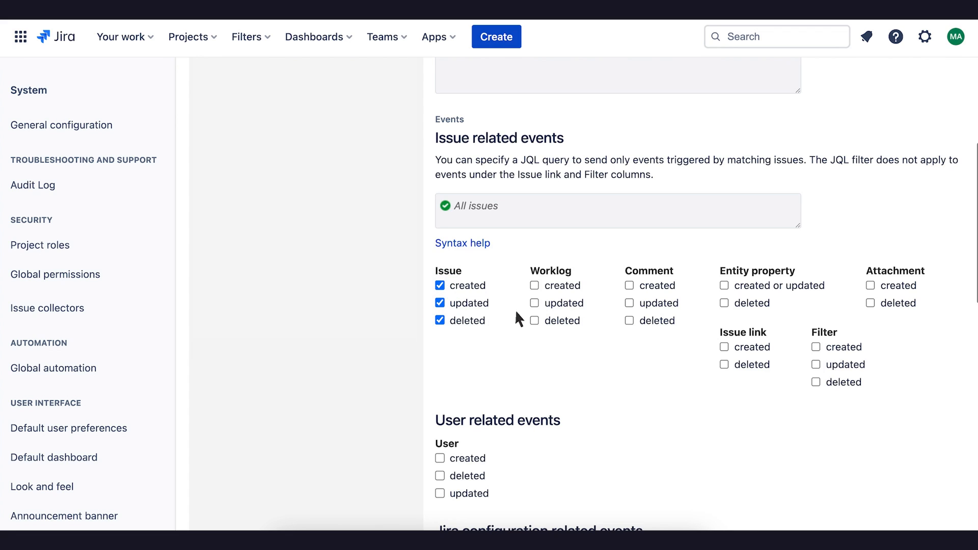
Step: Check the Comment created event and create the webhook
left_click(630, 285)
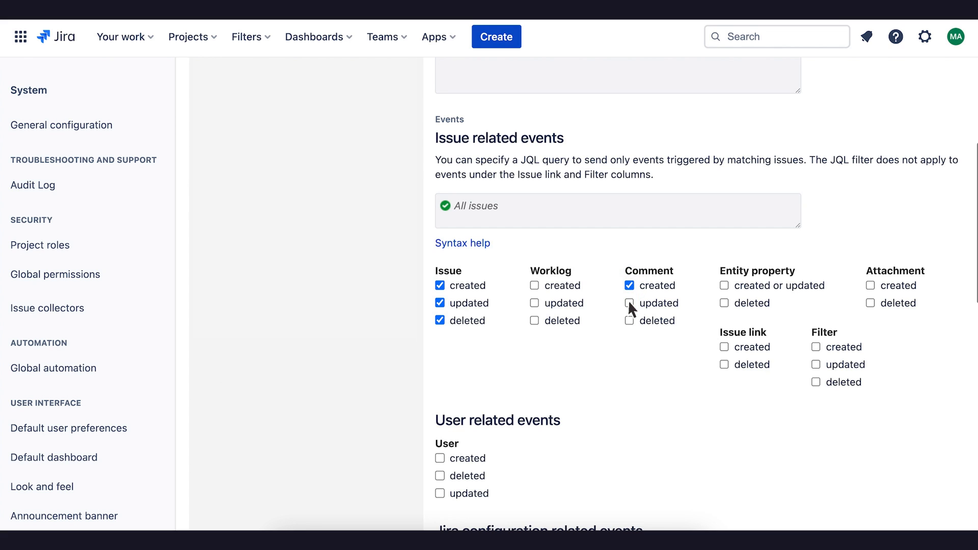
scroll("down", 3)
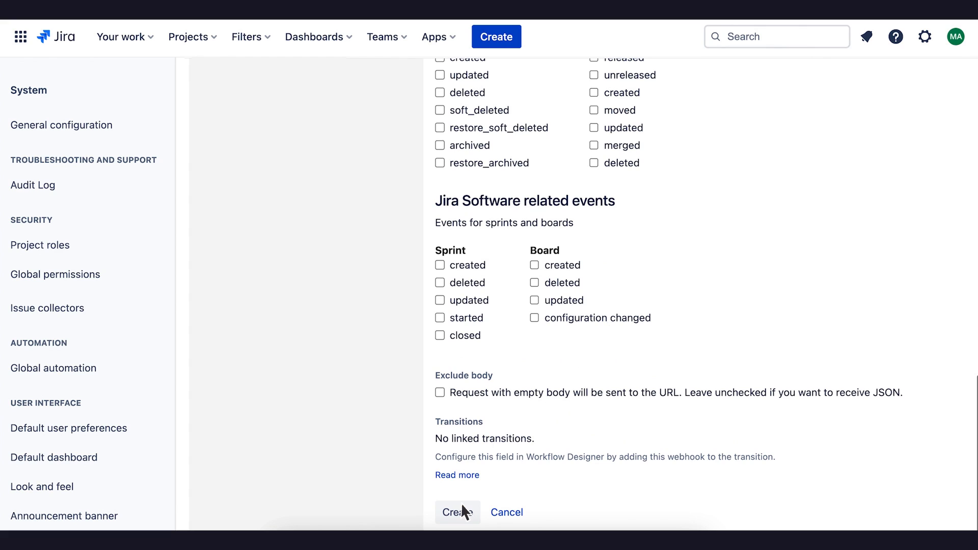
left_click(457, 512)
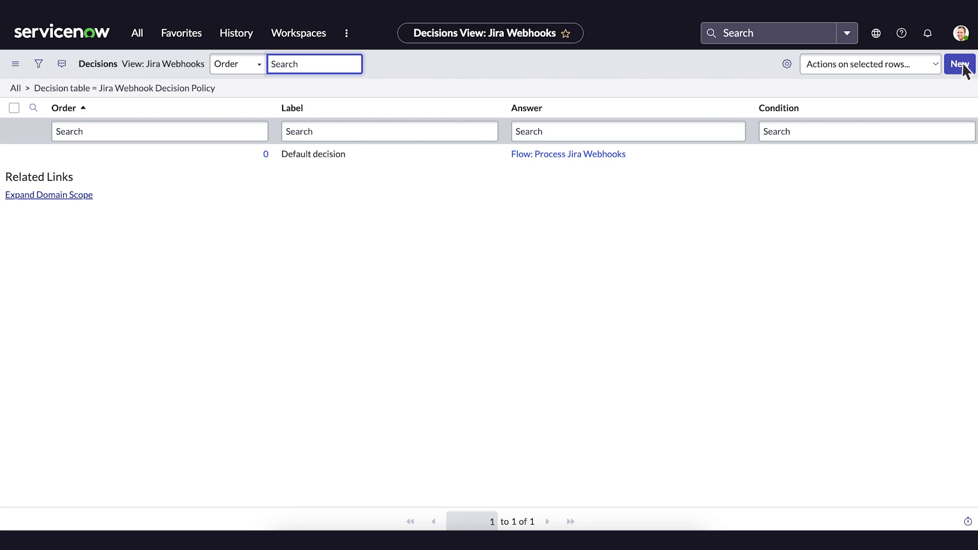
Step: Add a new decision to the Jira Webhook Decision Policy
left_click(960, 64)
type("jira issue created")
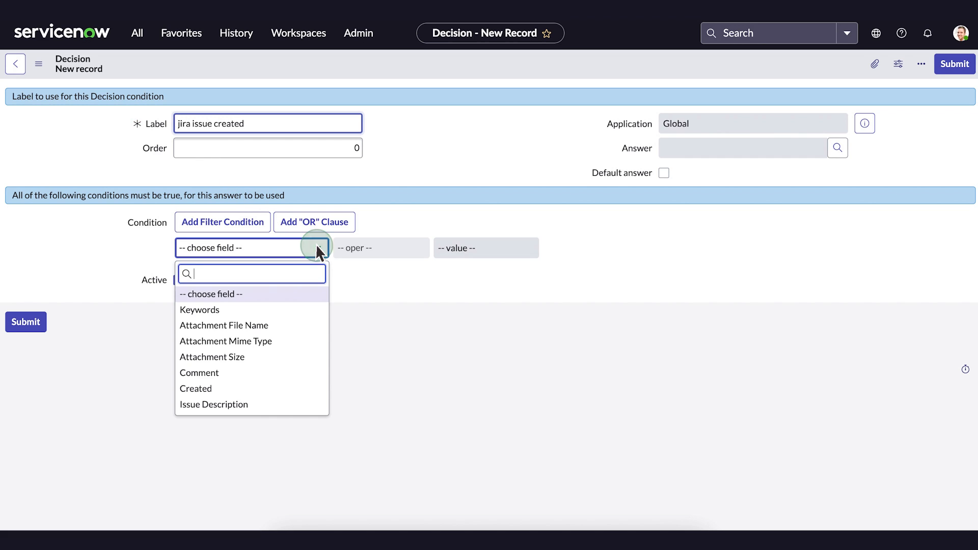
Step: Set the condition to Webhook Event is Issue Created and open the answer lookup
type("we")
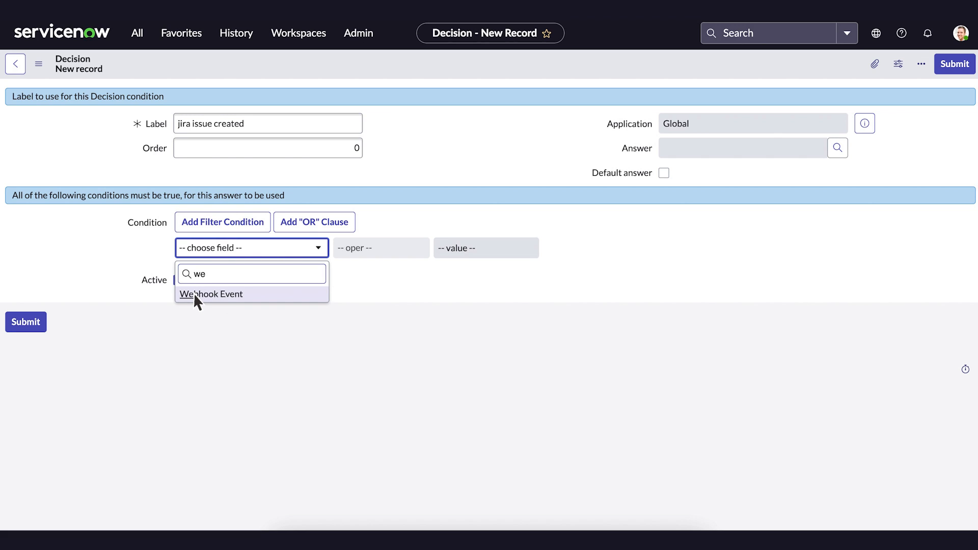
left_click(212, 294)
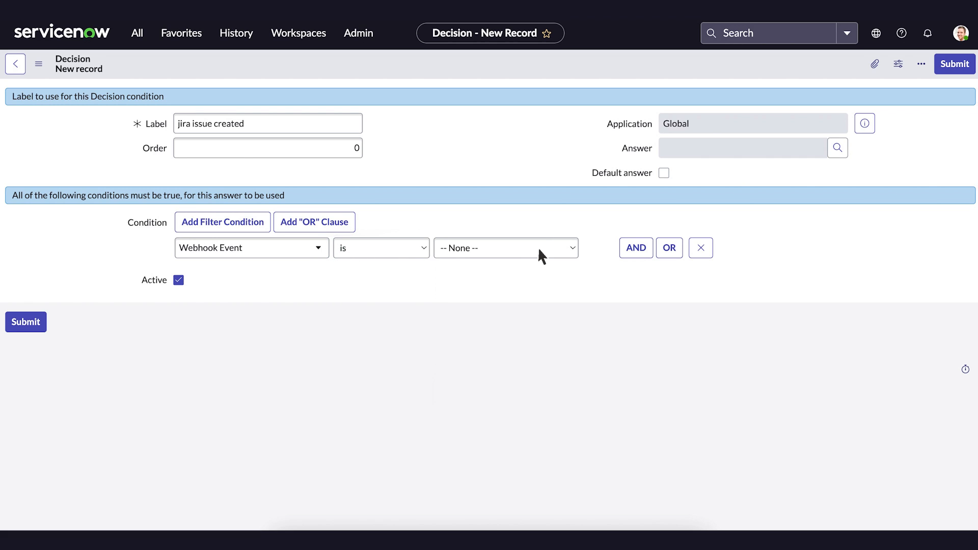
left_click(506, 247)
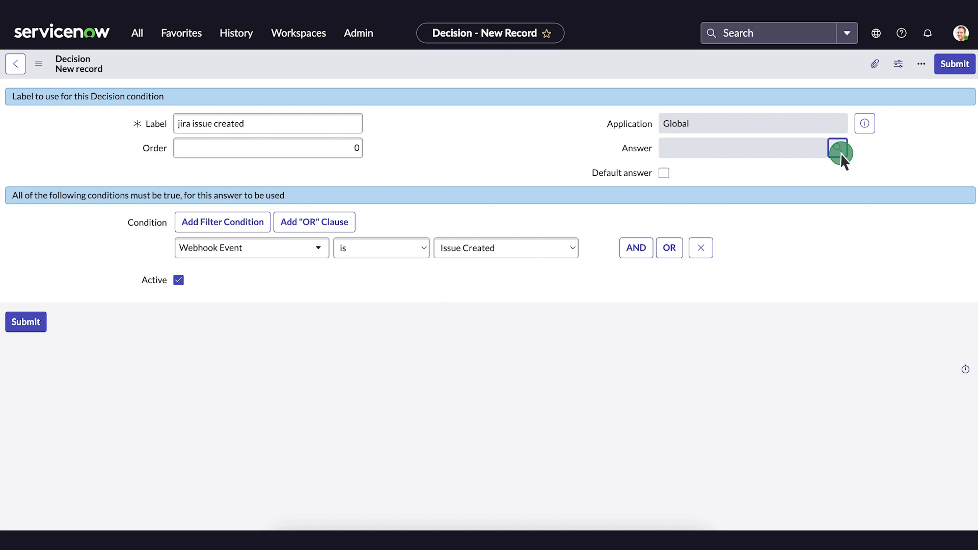
left_click(840, 152)
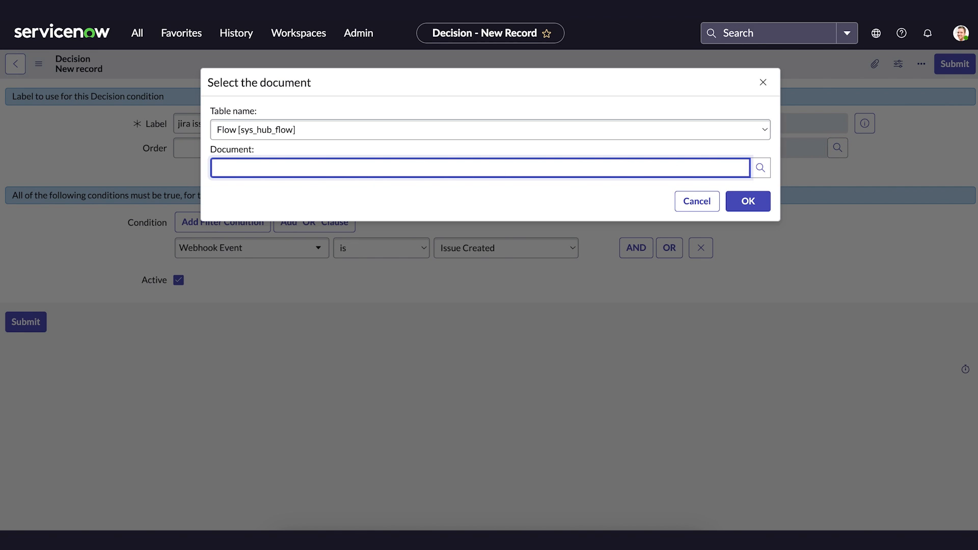
Step: Choose the Process Jira Webhooks flow as the decision's answer
type("Process Jira Webhooks")
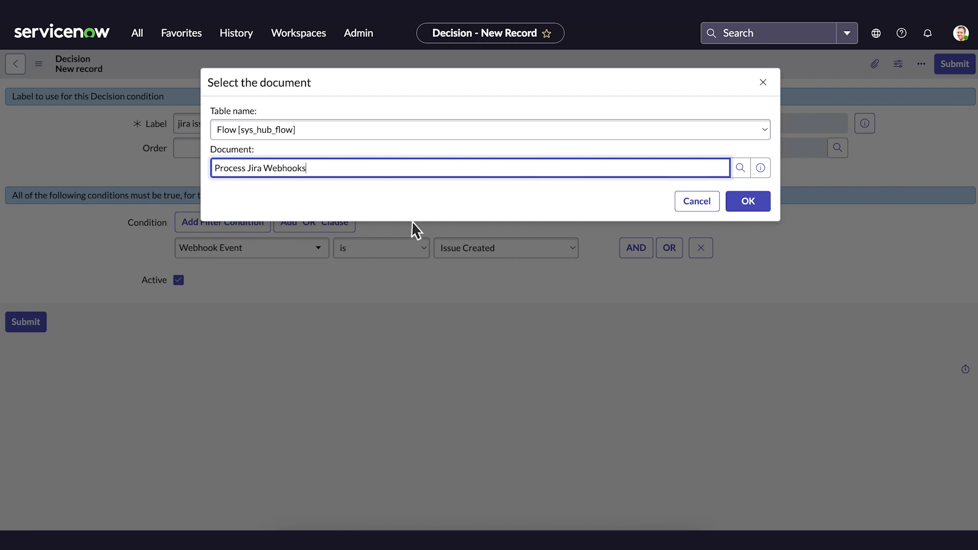
left_click(747, 201)
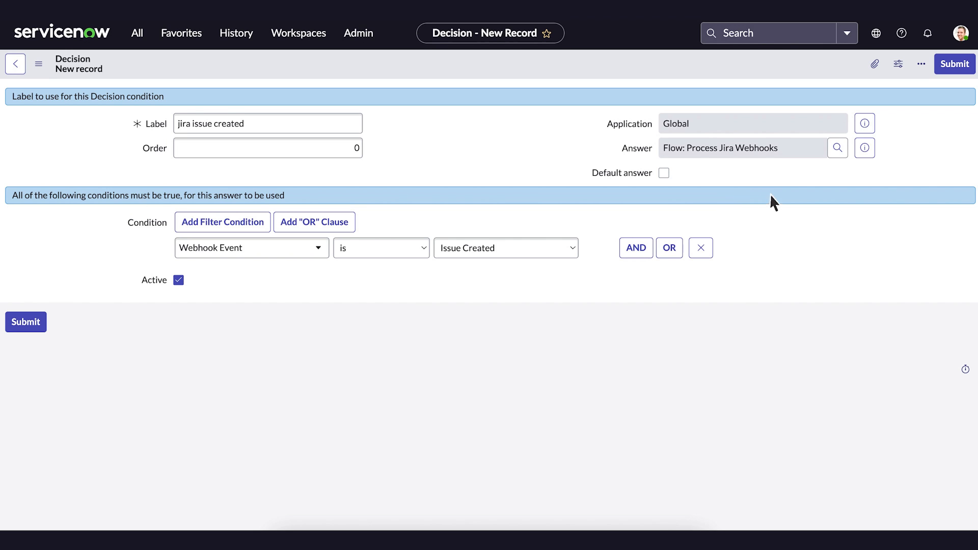